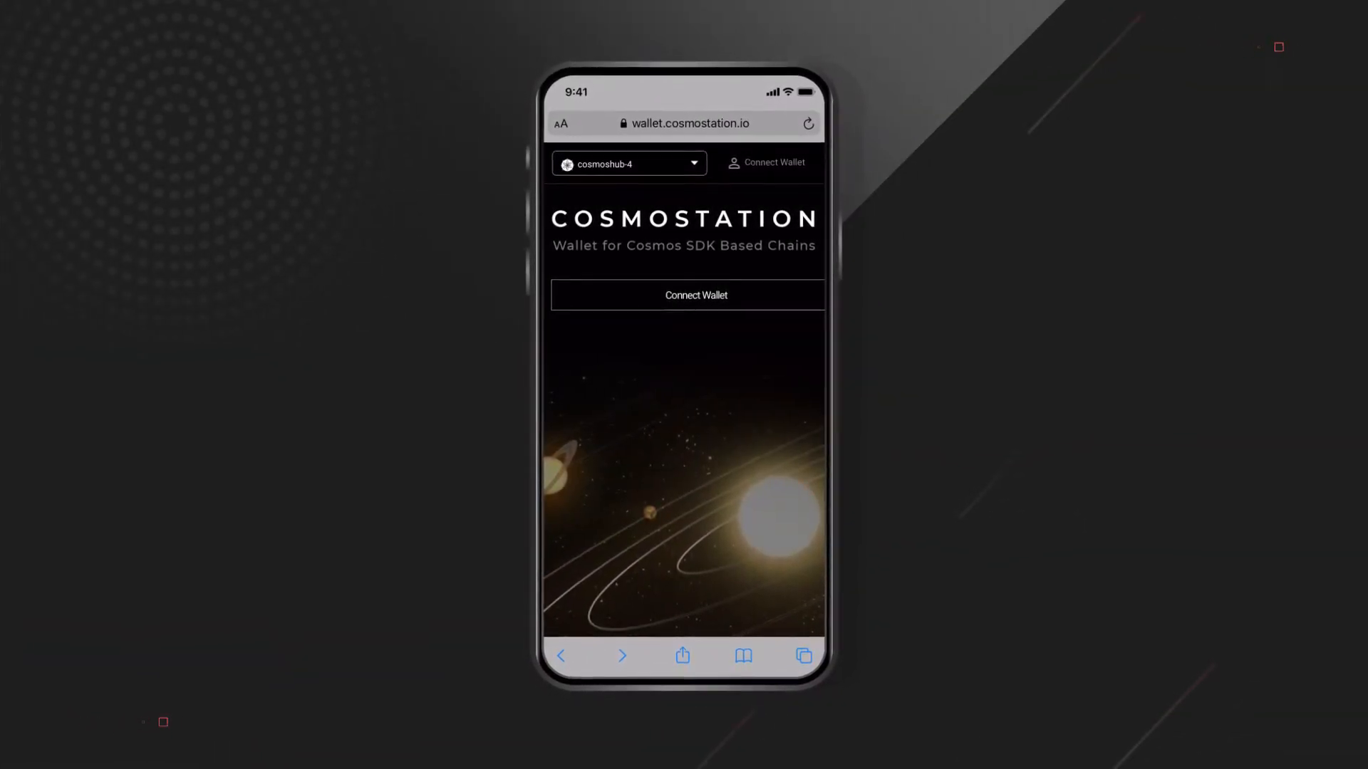
# - Start connecting a wallet from the Cosmostation web wallet page
pyautogui.click(628, 164)
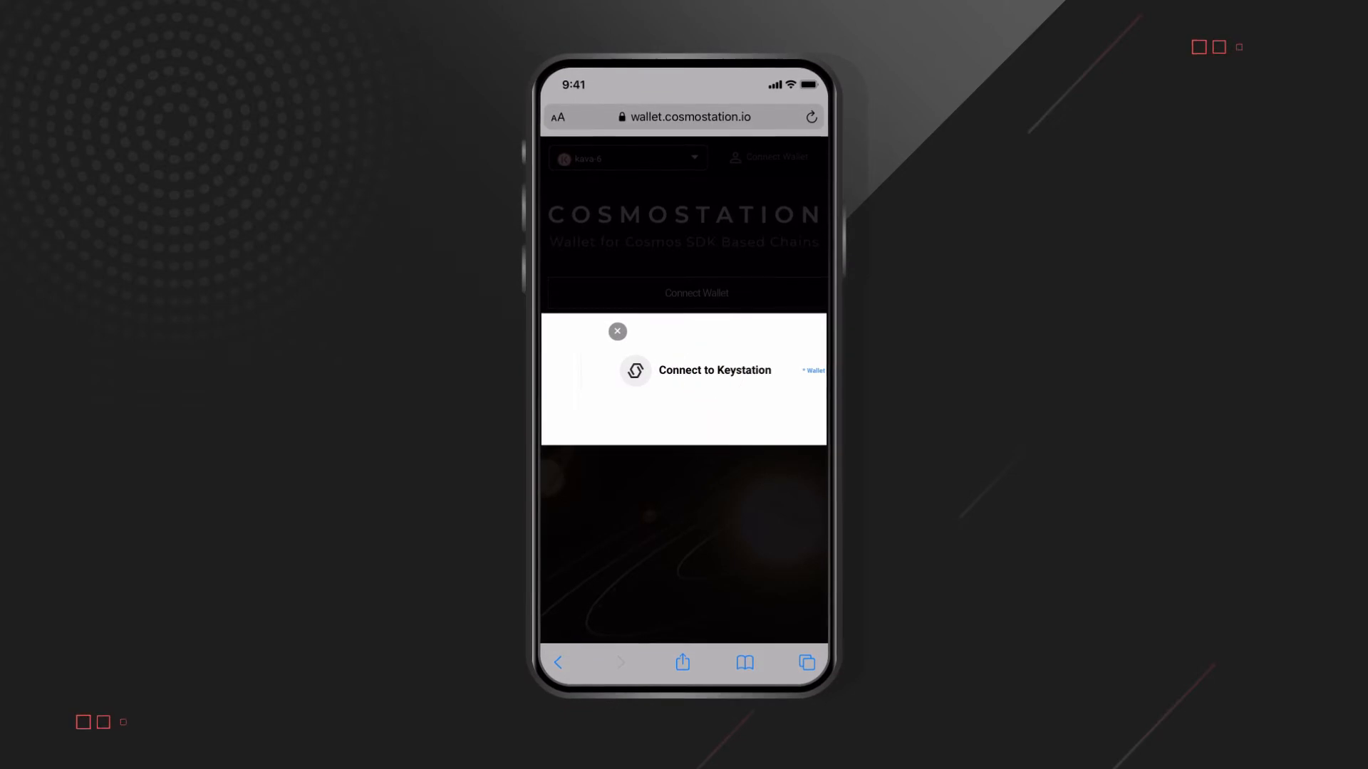
# - Connect through Keystation and import the wallet to reach the Kava Mainnet dashboard
pyautogui.click(714, 371)
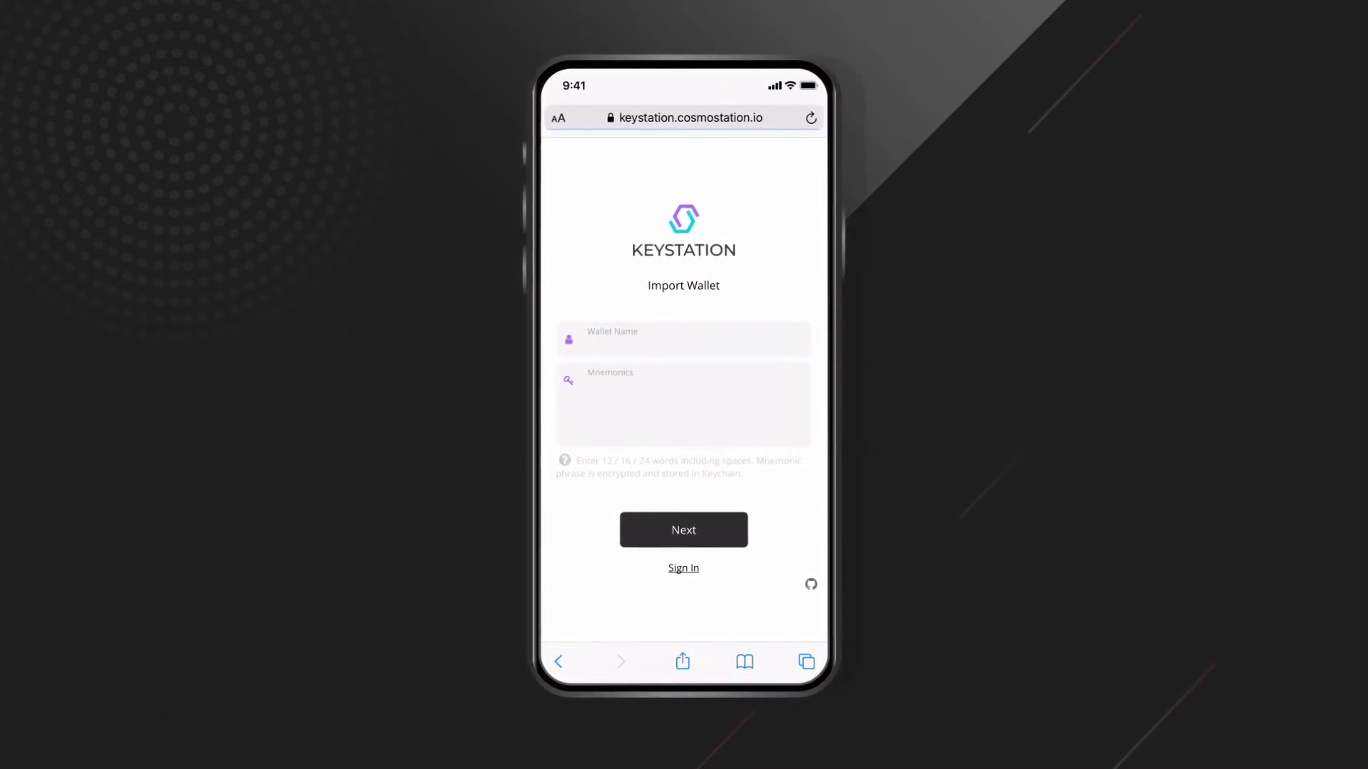
pyautogui.click(683, 569)
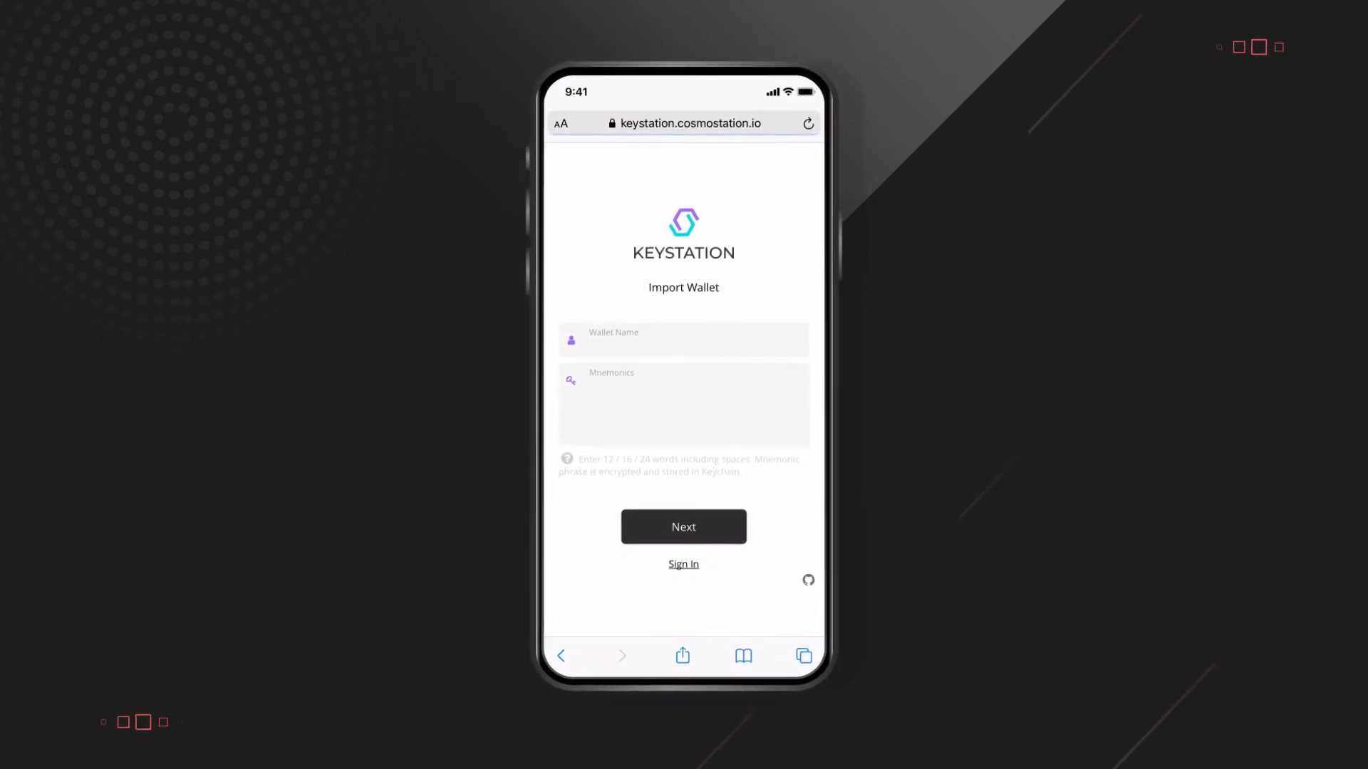
pyautogui.click(683, 526)
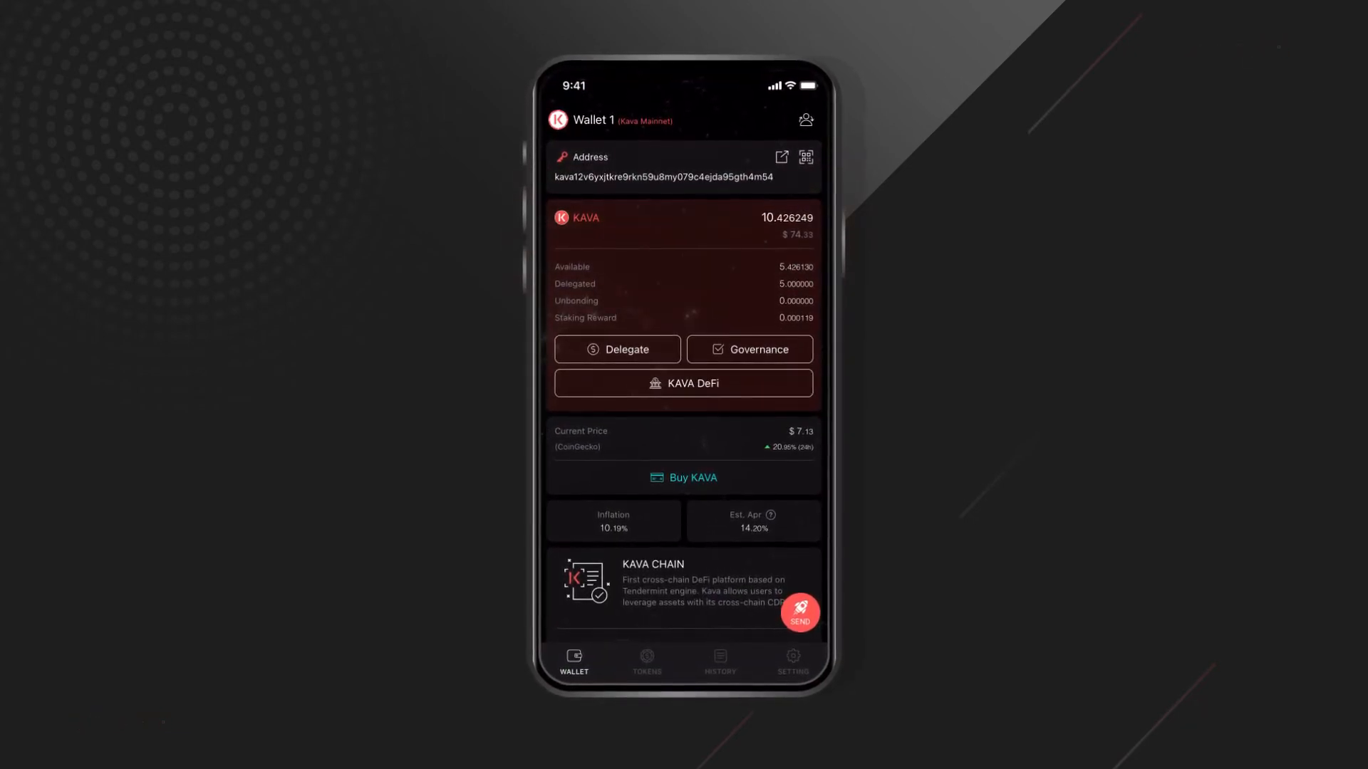
# - From Governance, view Kava proposal #41, the Kava 7 Upgrade Proposal
pyautogui.click(748, 349)
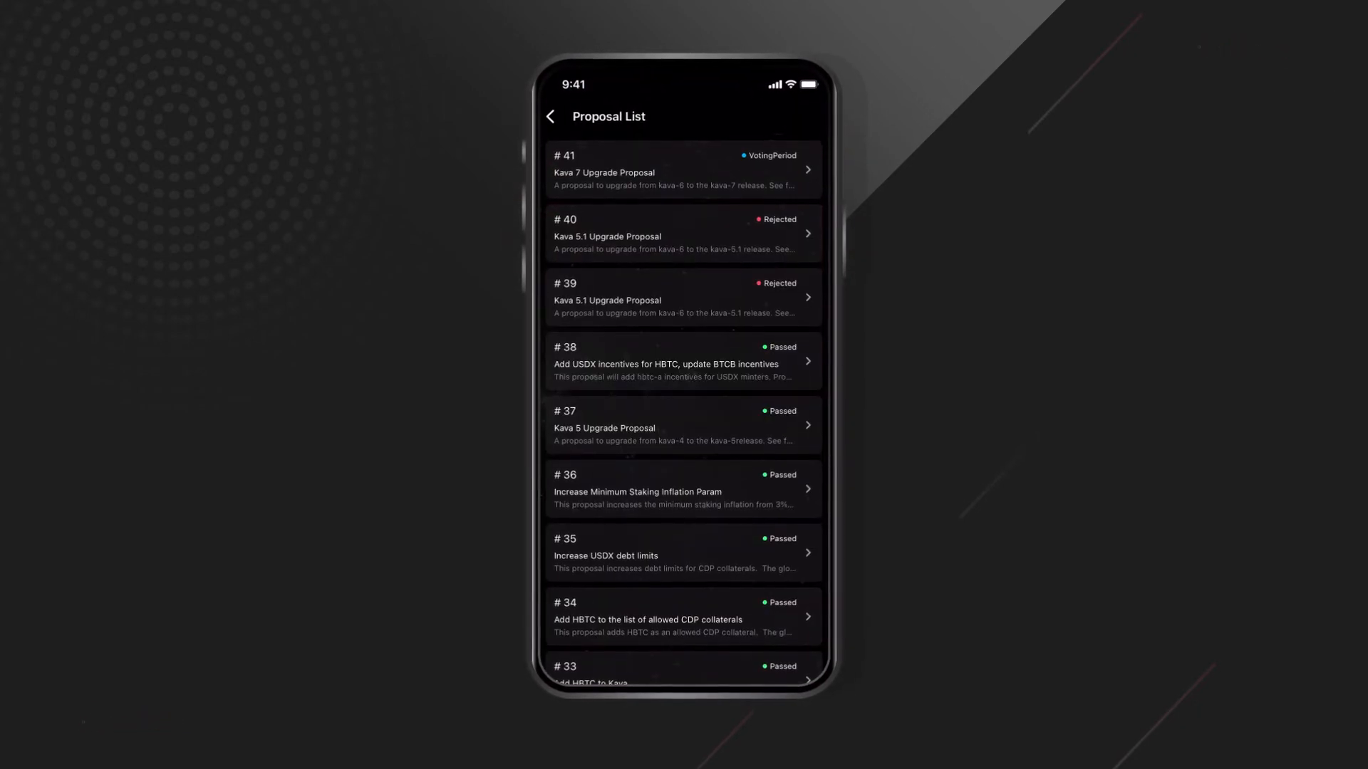
pyautogui.click(683, 170)
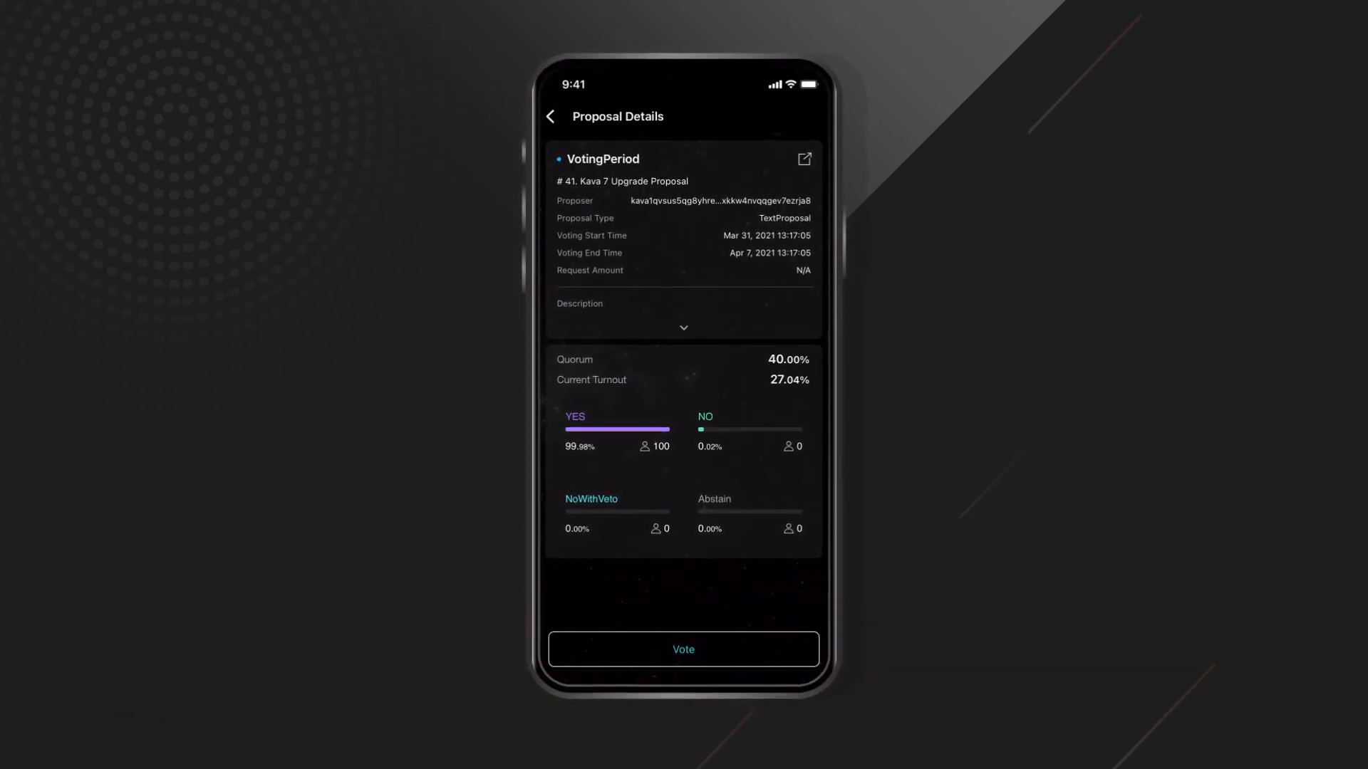
# - Cast a vote on proposal #41 with the minimum fee and confirm, reaching PIN entry
pyautogui.click(682, 650)
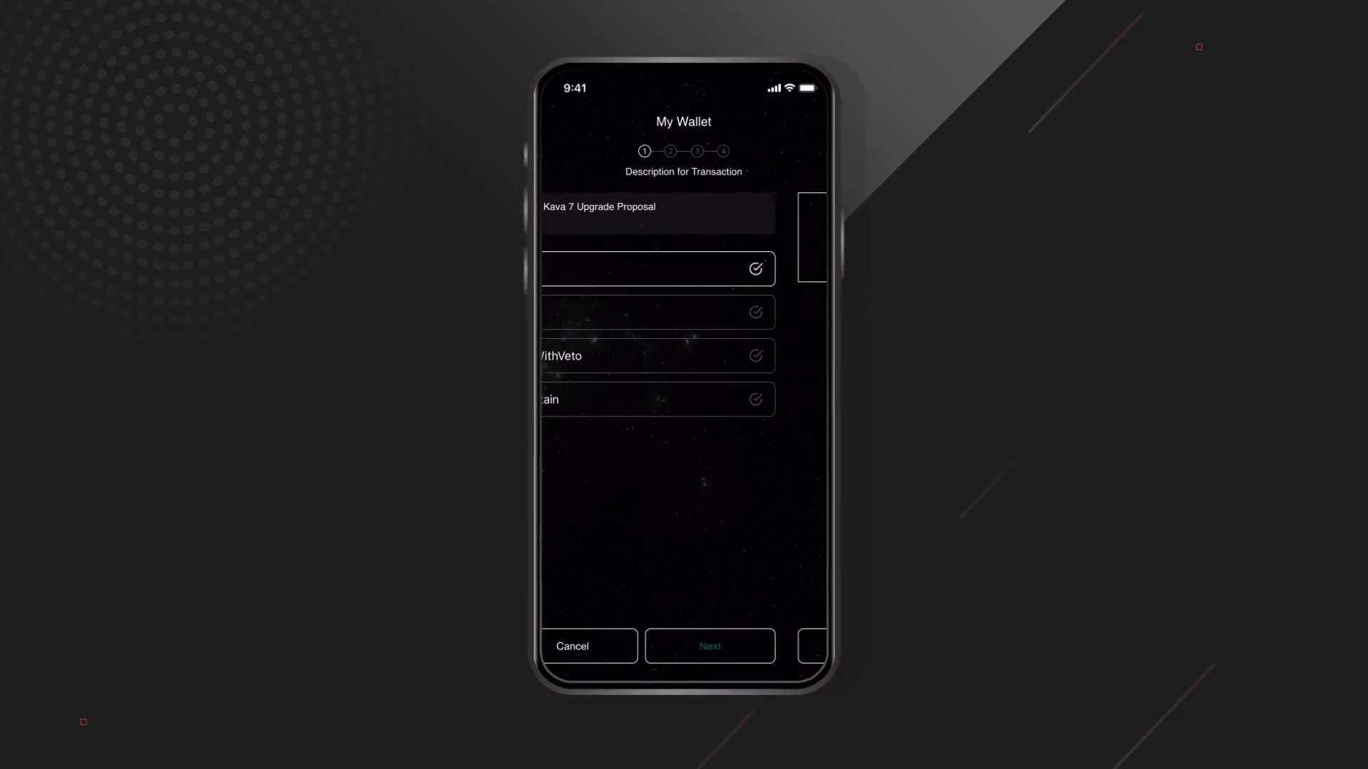
pyautogui.click(709, 647)
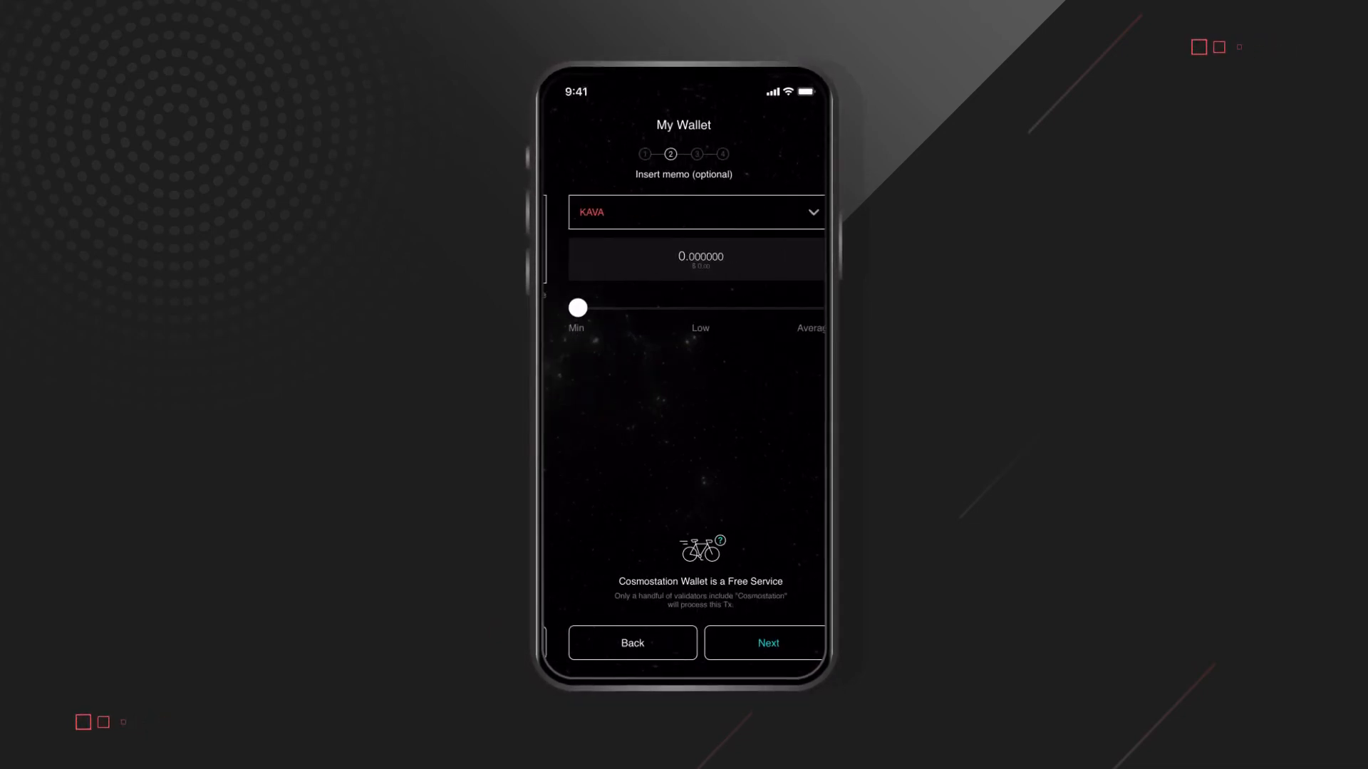
pyautogui.click(767, 642)
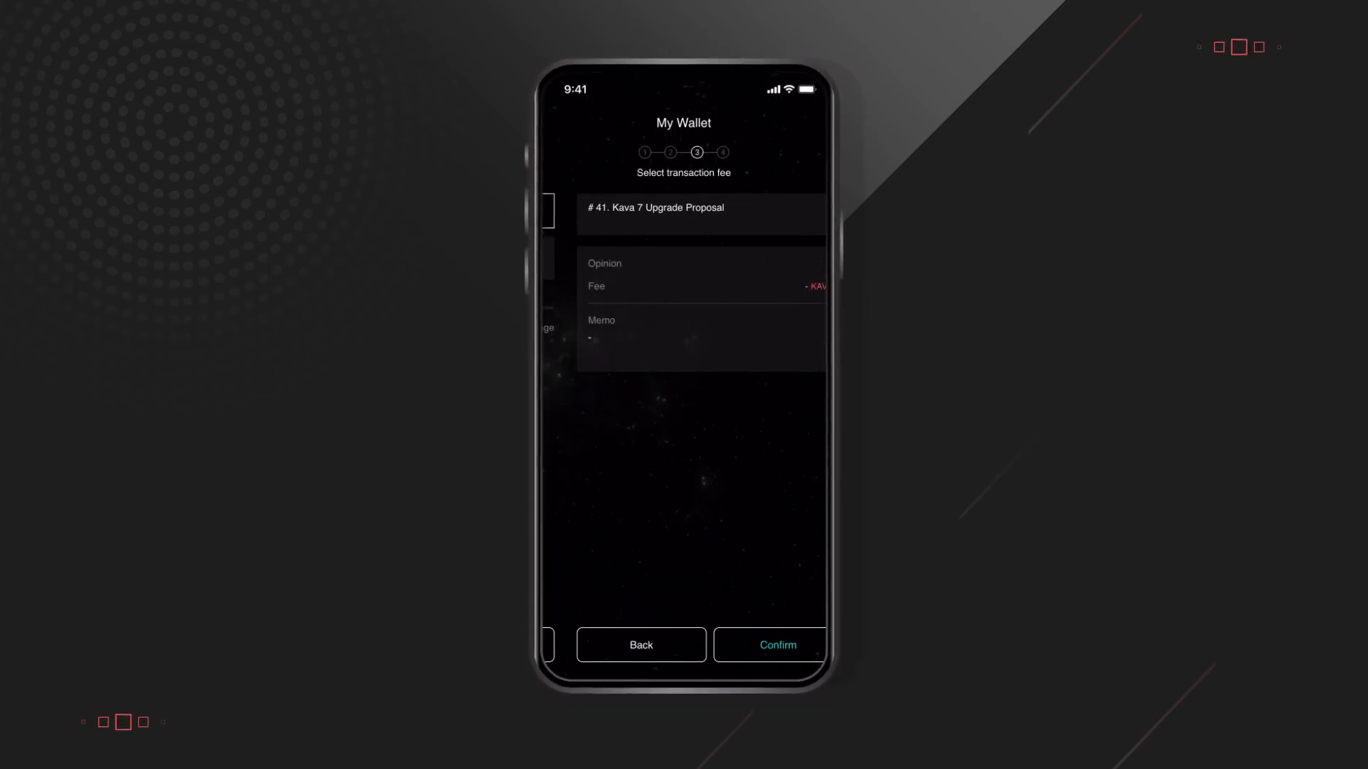
pyautogui.click(775, 646)
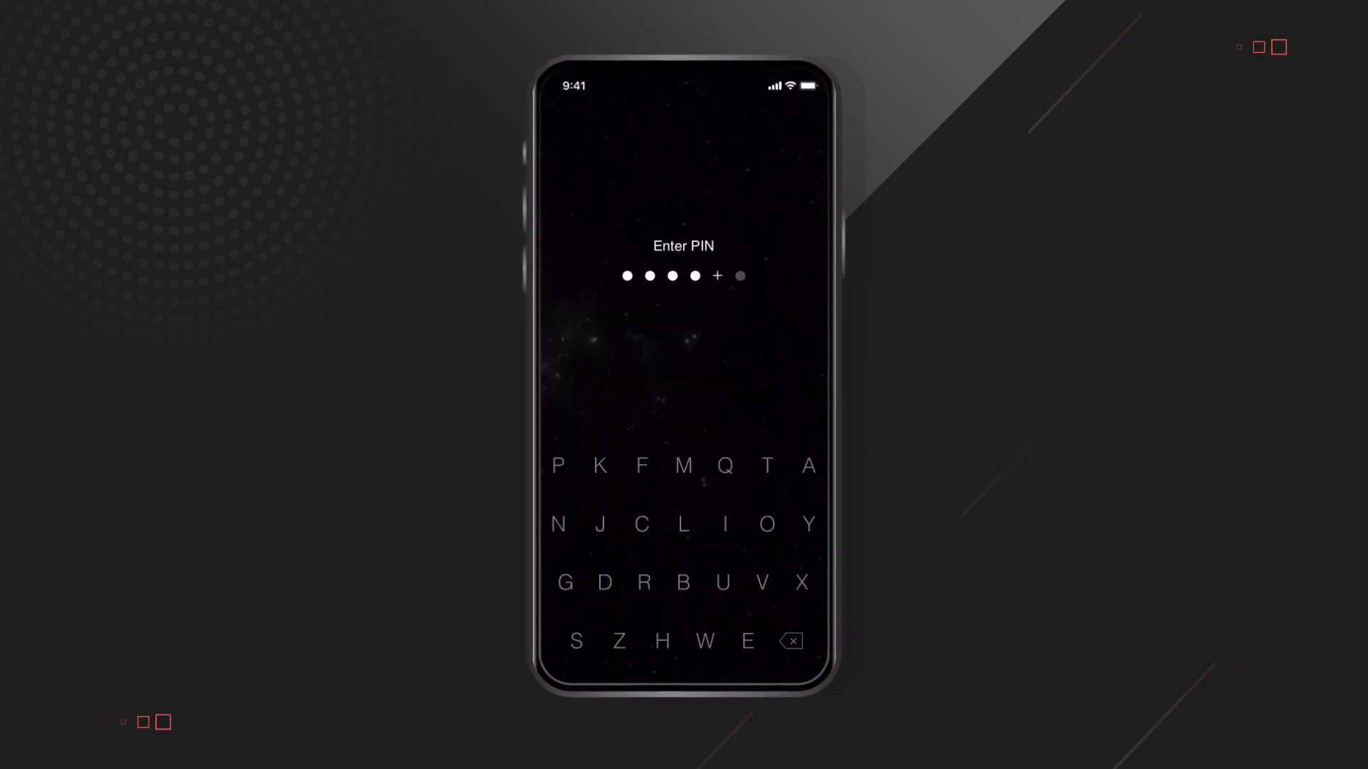